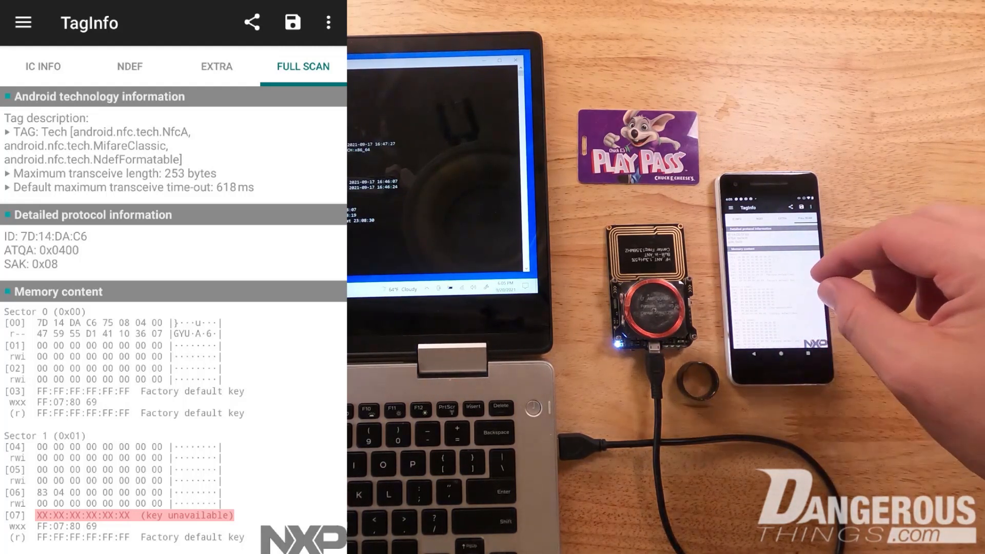
pyautogui.moveTo(879, 302)
pyautogui.write('hf')
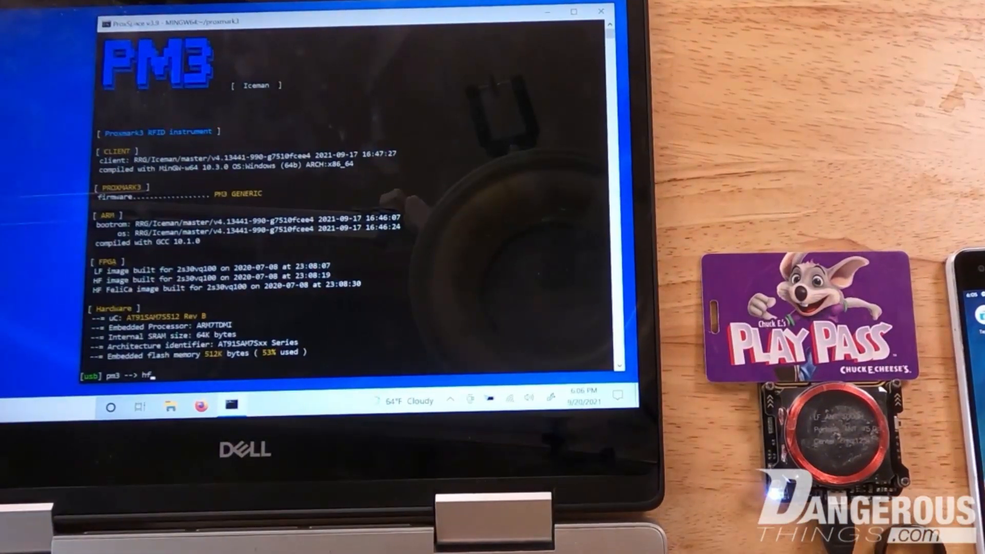
# Run 'hf mf autopwn' to recover the Chuck E. Cheese card's keys.
pyautogui.write('mf')
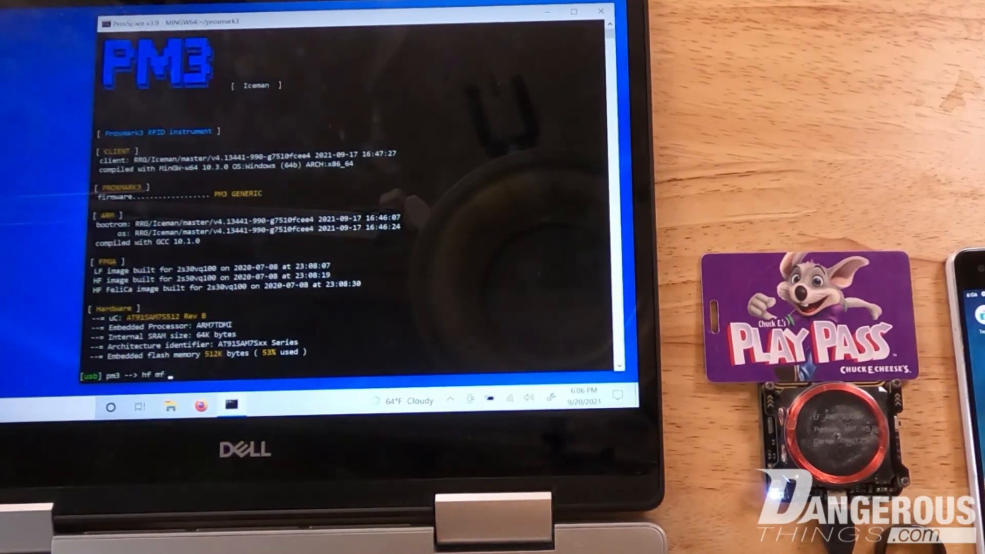
pyautogui.write('autopw')
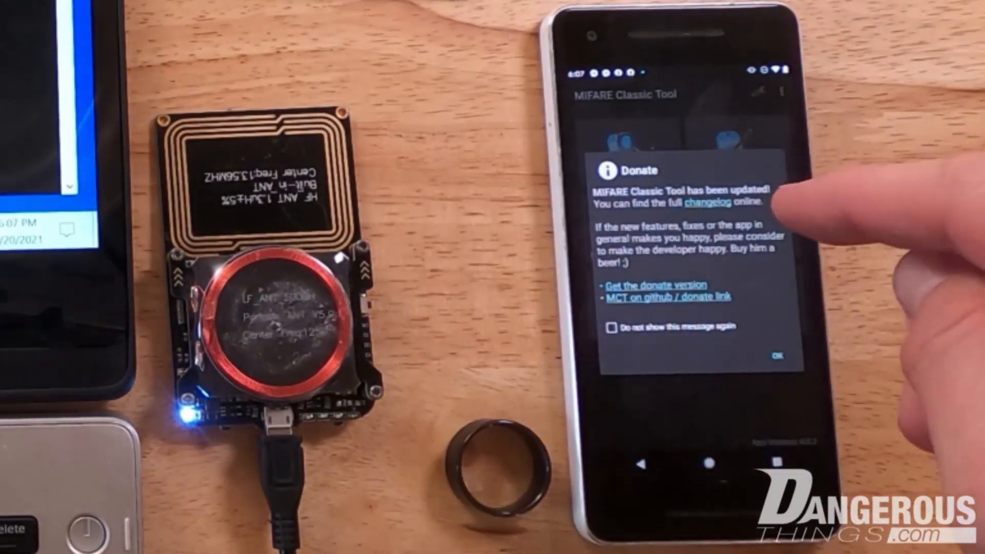
pyautogui.moveTo(849, 239)
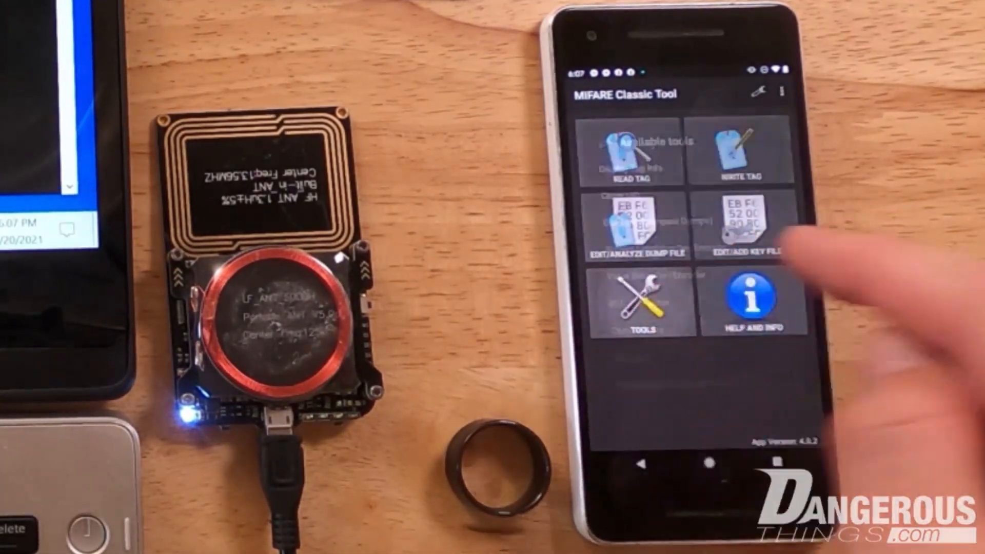
# Import the dump hf-mf-04DD0F60-dump.bin and its matching key file via Import/Export/Convert Files.
pyautogui.click(640, 308)
pyautogui.write('hf-')
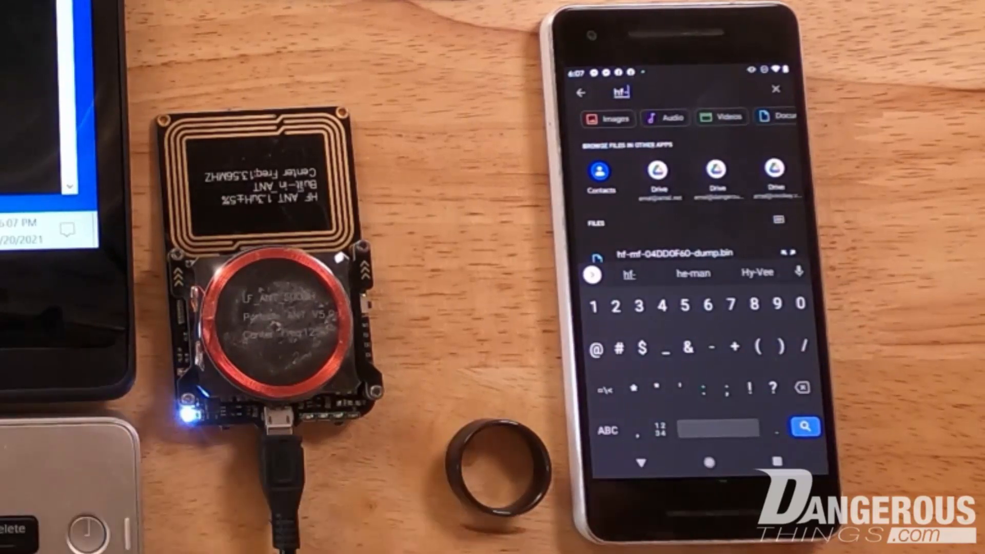
pyautogui.click(804, 426)
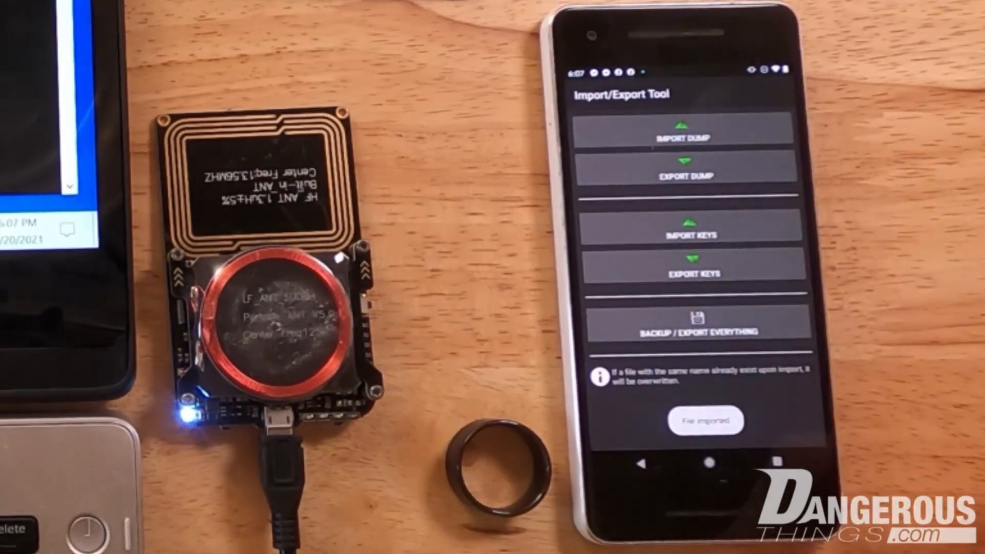
pyautogui.click(691, 234)
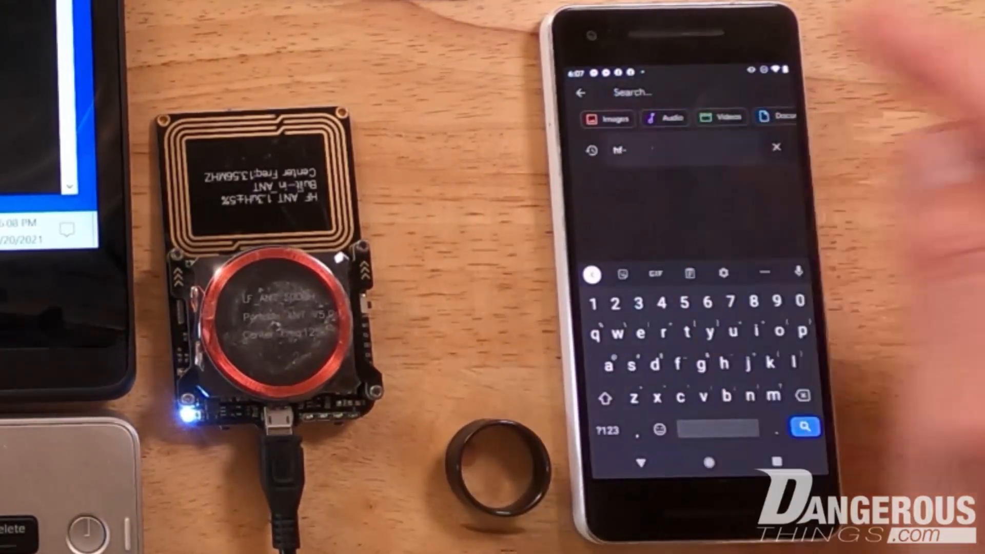
pyautogui.click(804, 426)
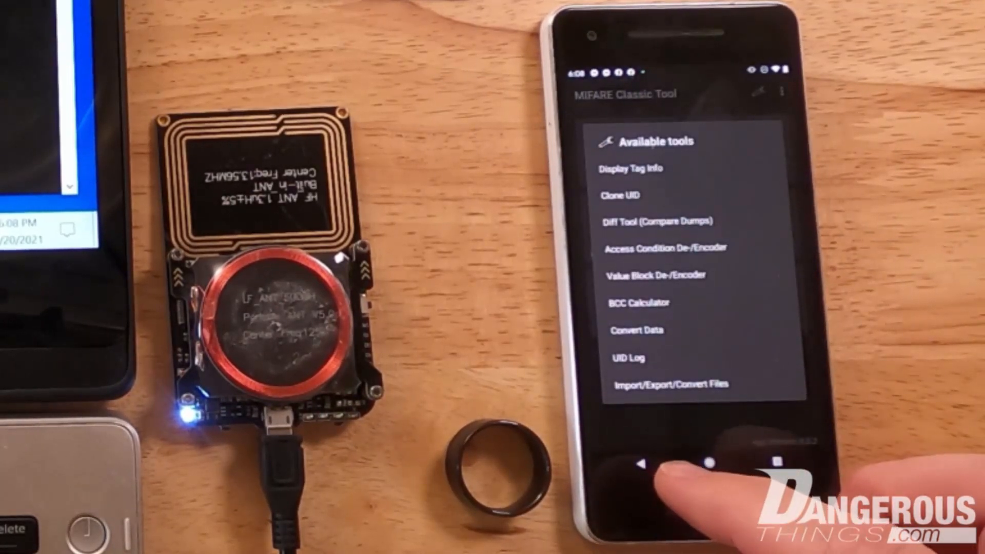
# Write all sectors 0–13 of the imported dump to a tag; no MIFARE Classic tag is found.
pyautogui.click(638, 463)
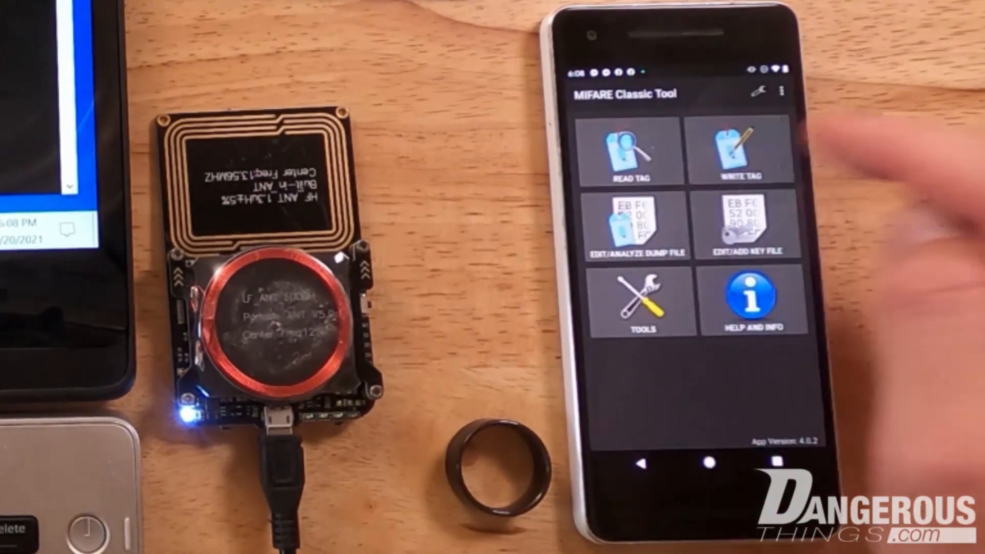
pyautogui.click(740, 154)
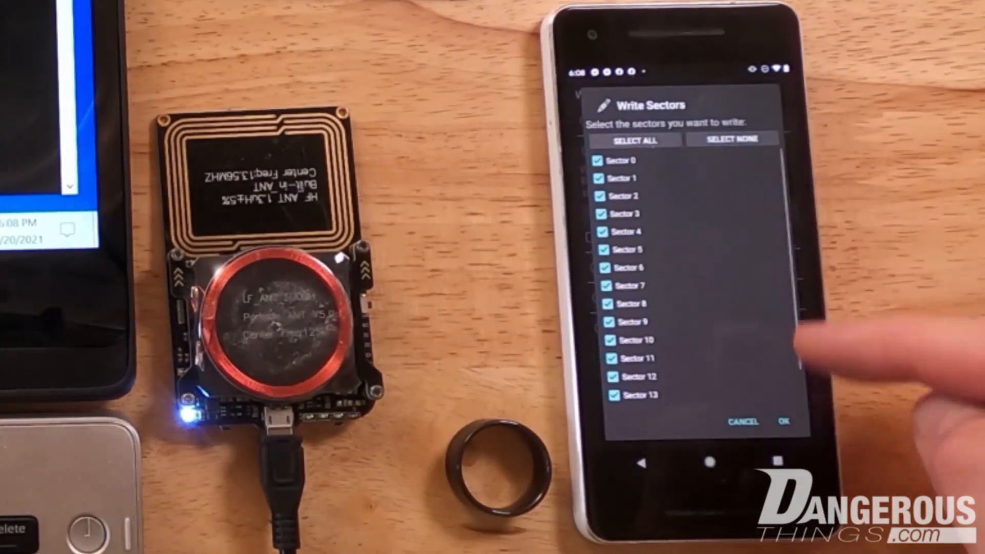
pyautogui.click(785, 421)
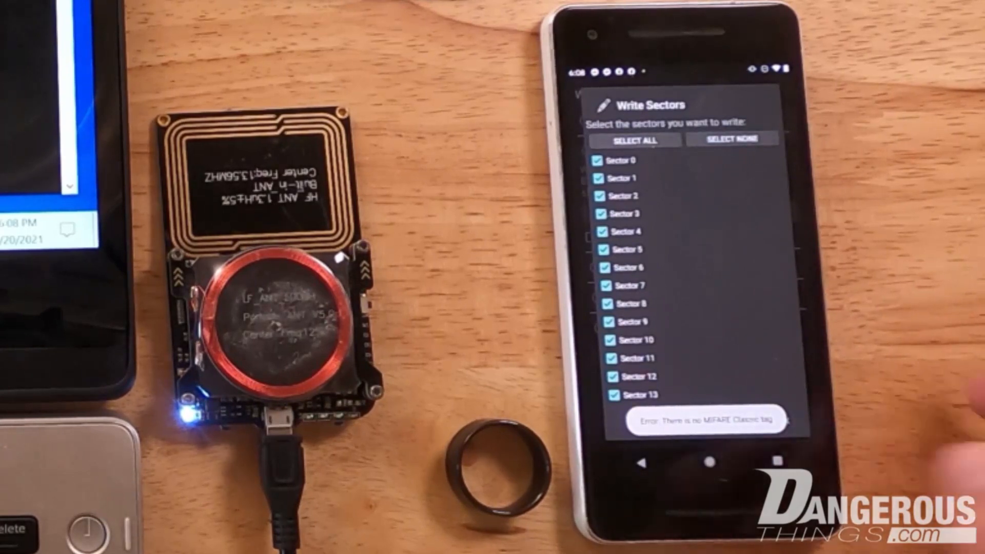